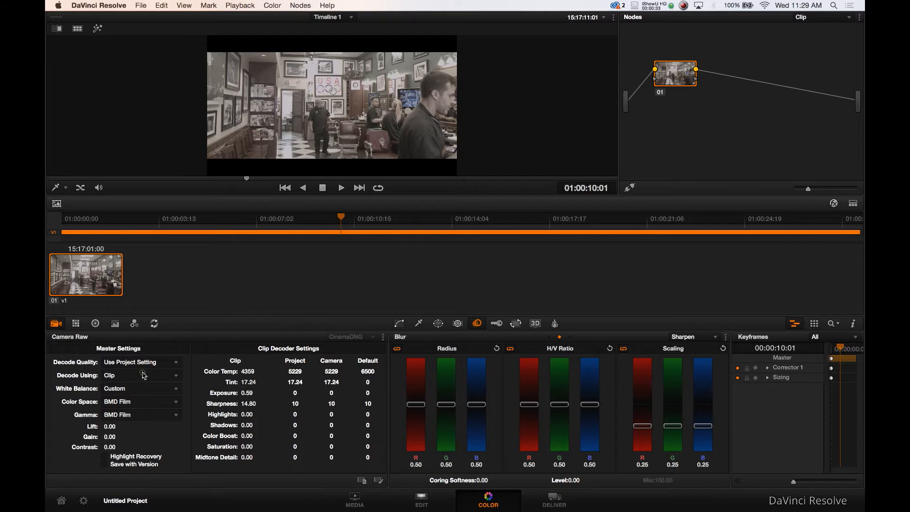
Keep the clip on its own raw decode settings and apply the VisionColor OSIRIS Vision LOG 3D LUT
left_click(139, 375)
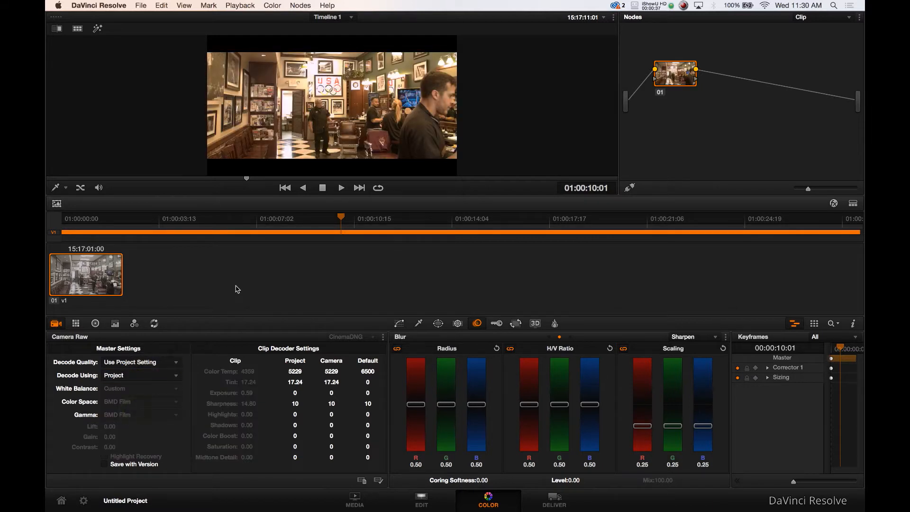
left_click(141, 375)
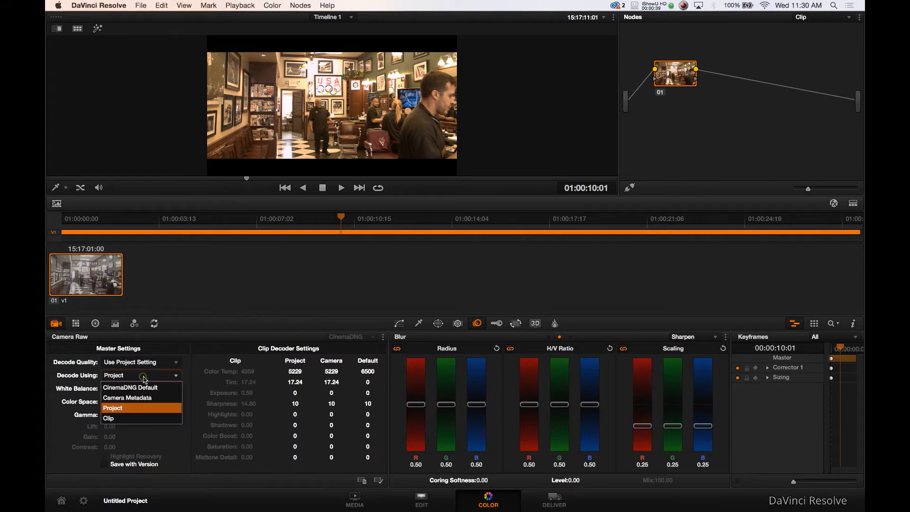
left_click(108, 418)
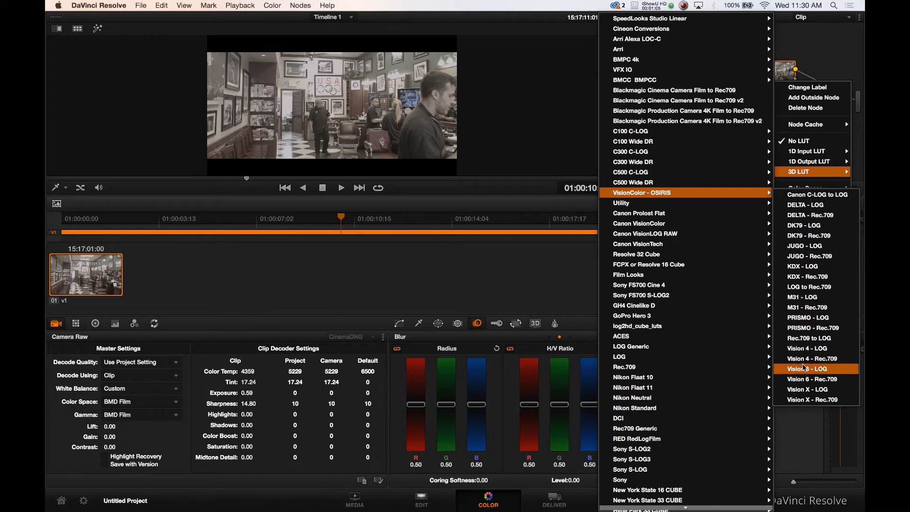
left_click(808, 368)
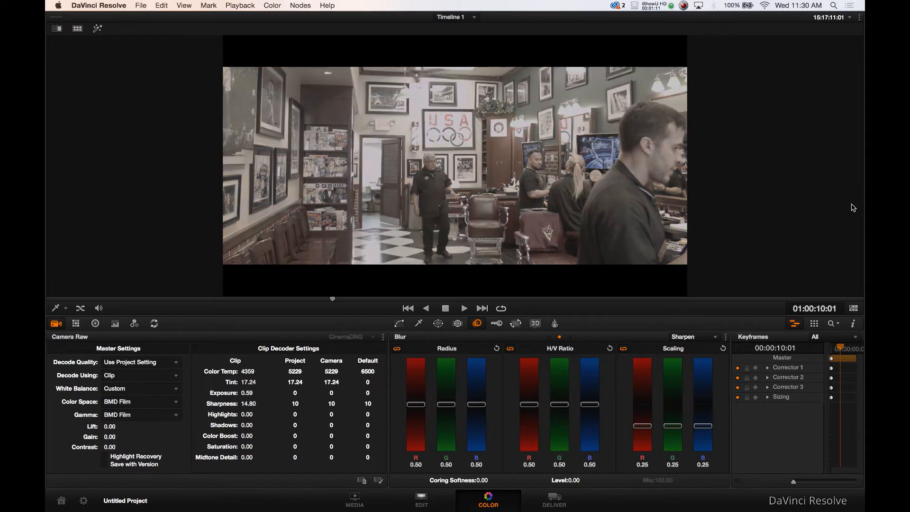
Switch to the enhanced viewer layout to review the LUT's richer contrast
left_click(301, 6)
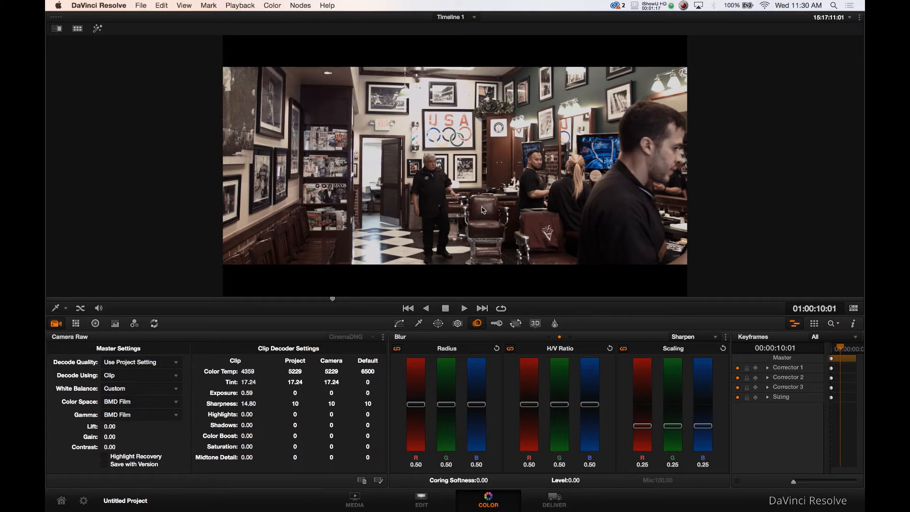
mouse_move(317, 243)
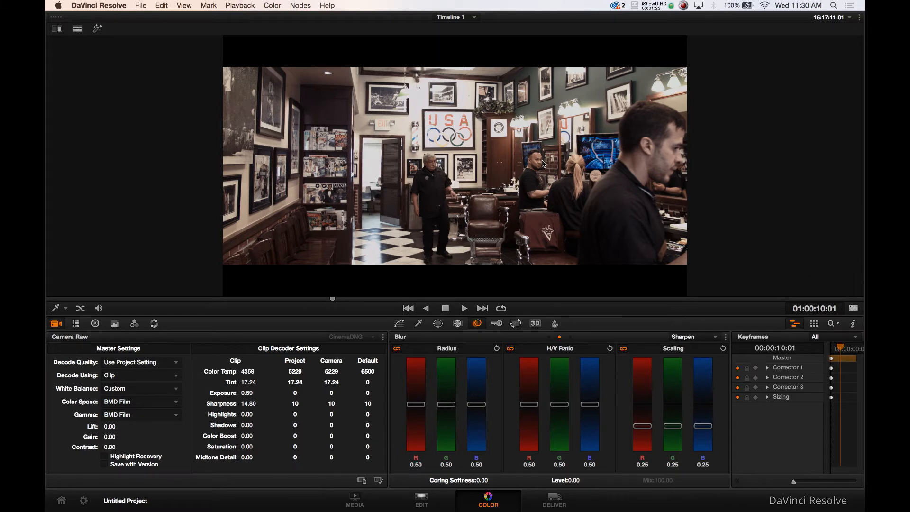
mouse_move(857, 306)
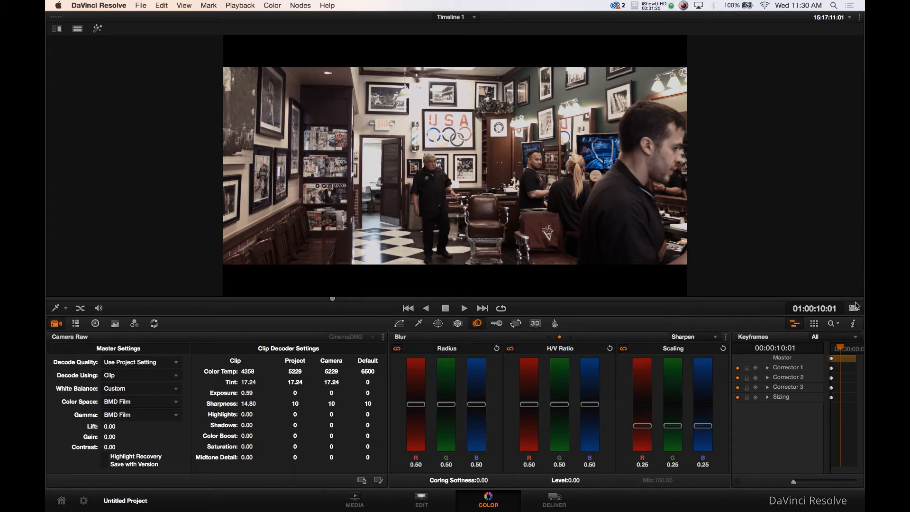
mouse_move(853, 324)
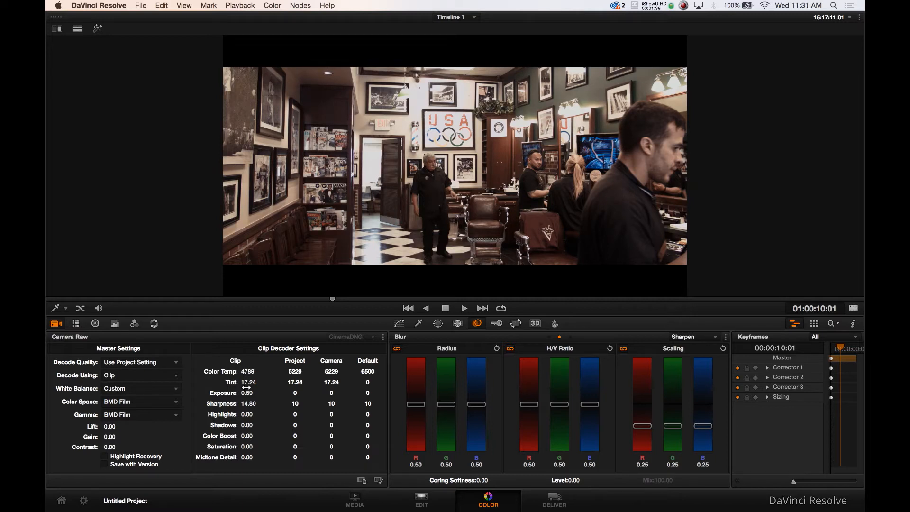
Raise the raw exposure to 0.78, then bring up the colour match palette and fill the screen with the viewer
left_click_drag(247, 393, 255, 393)
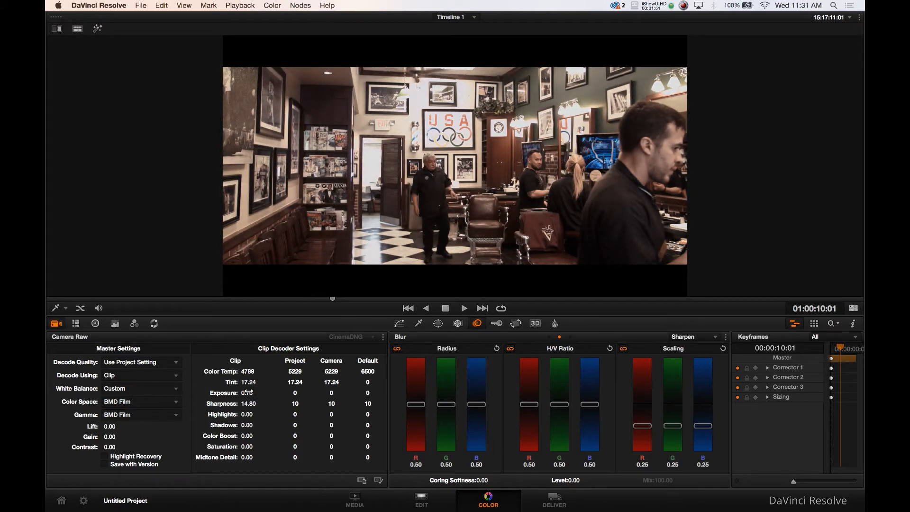
left_click_drag(246, 392, 255, 392)
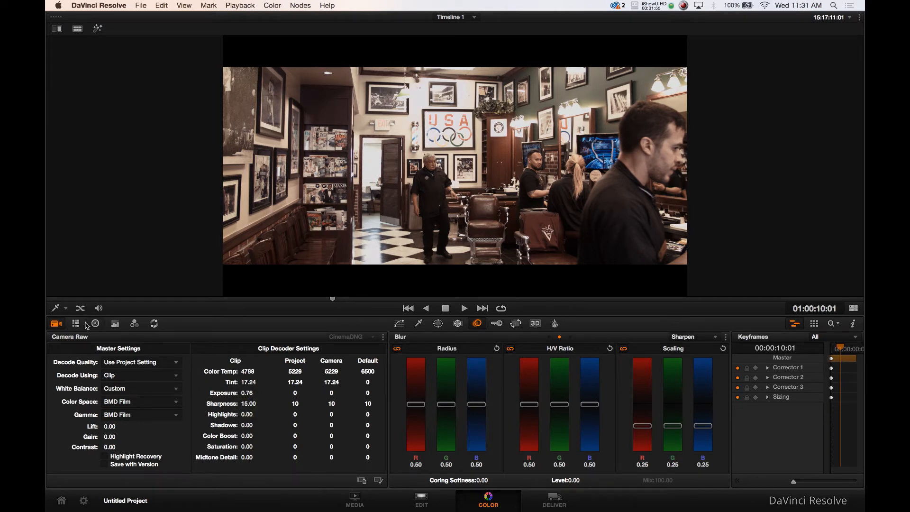
left_click(75, 323)
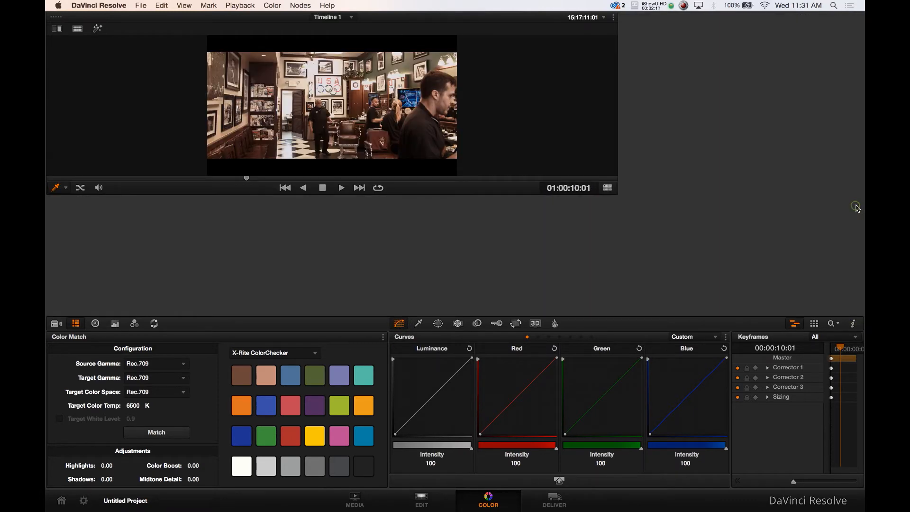
left_click(727, 336)
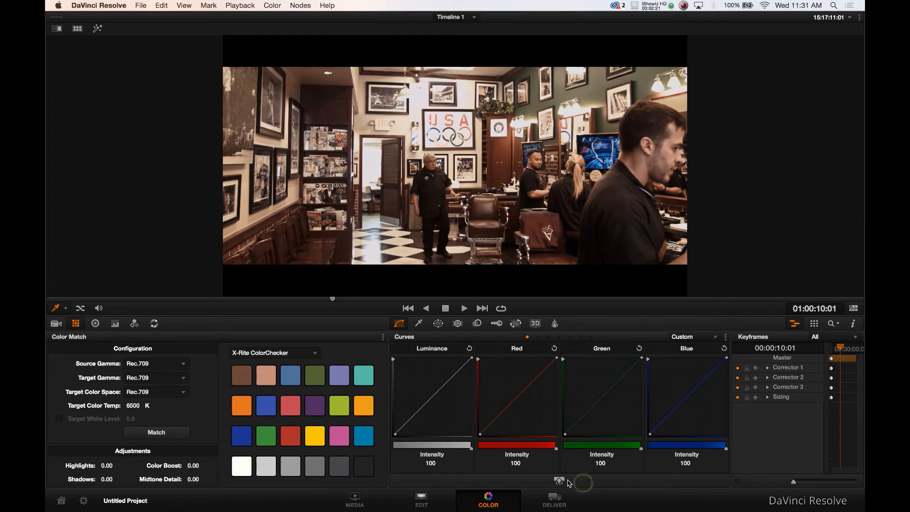
Shape an S-curve on the luminance curve, lifting upper midtones and pulling shadows down
left_click(559, 481)
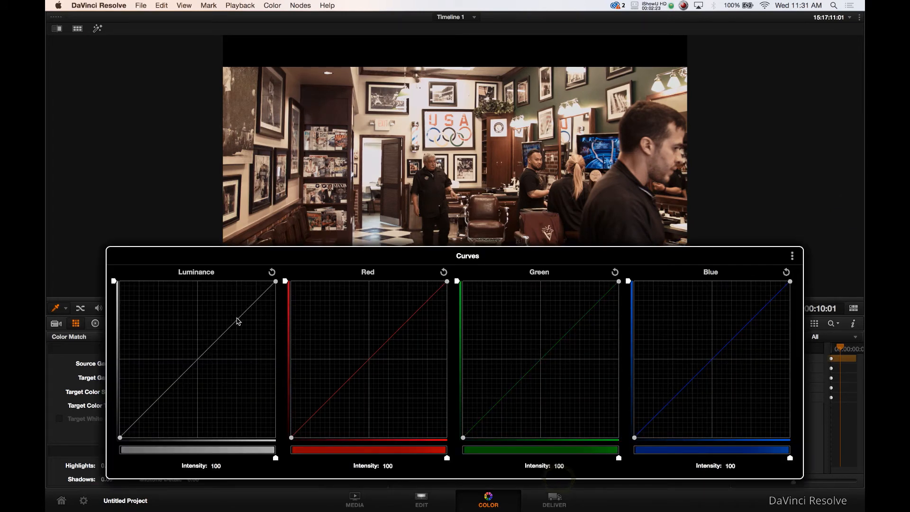
left_click_drag(236, 322, 234, 314)
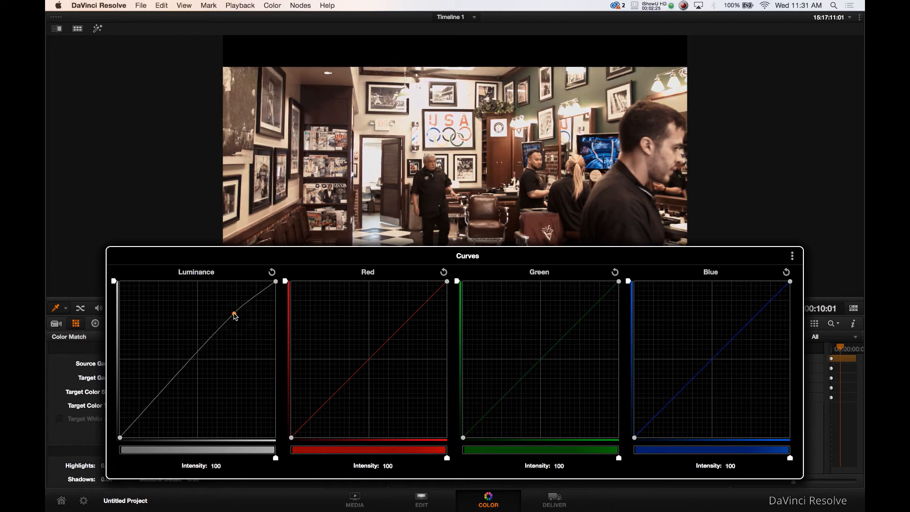
left_click_drag(234, 314, 150, 415)
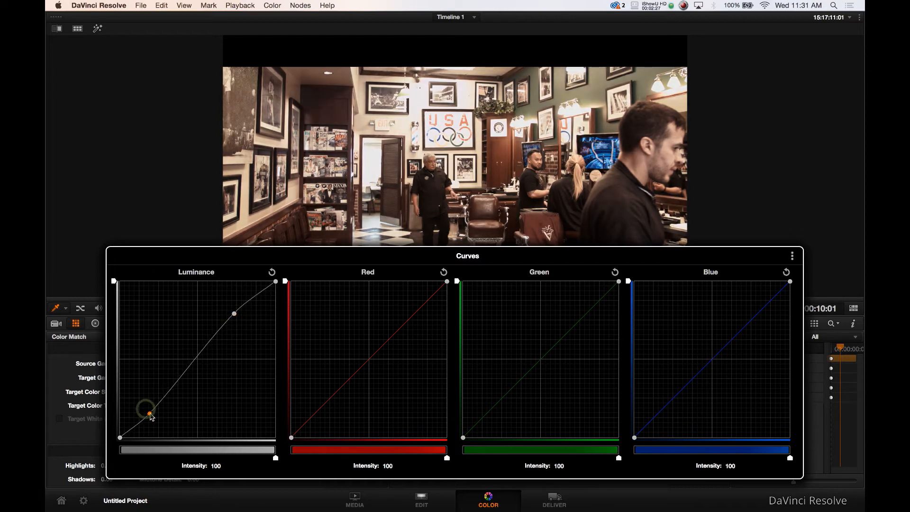
left_click_drag(145, 407, 153, 417)
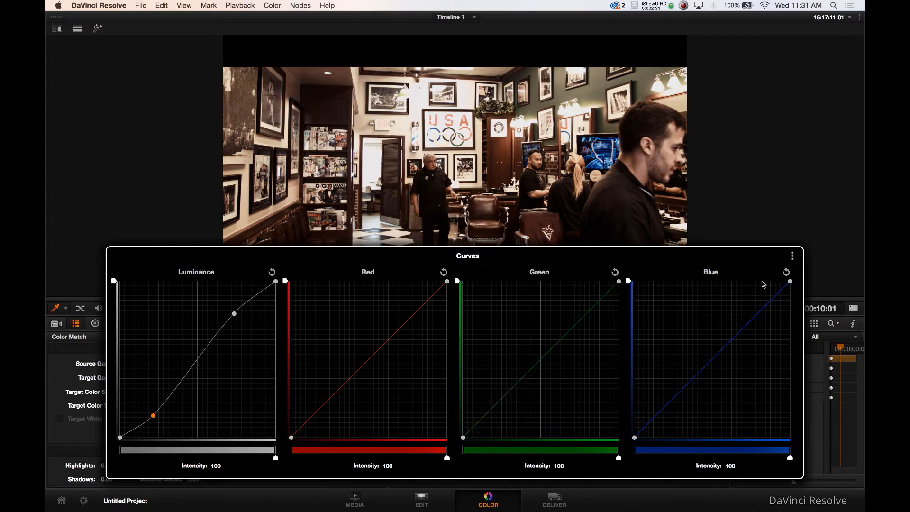
Shape a matching S-curve on the red channel
left_click_drag(789, 281, 790, 292)
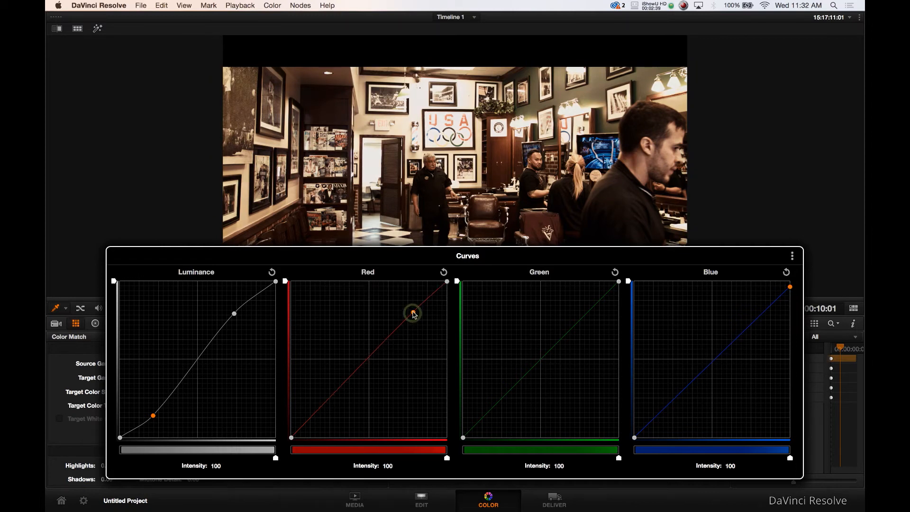
left_click_drag(412, 312, 328, 402)
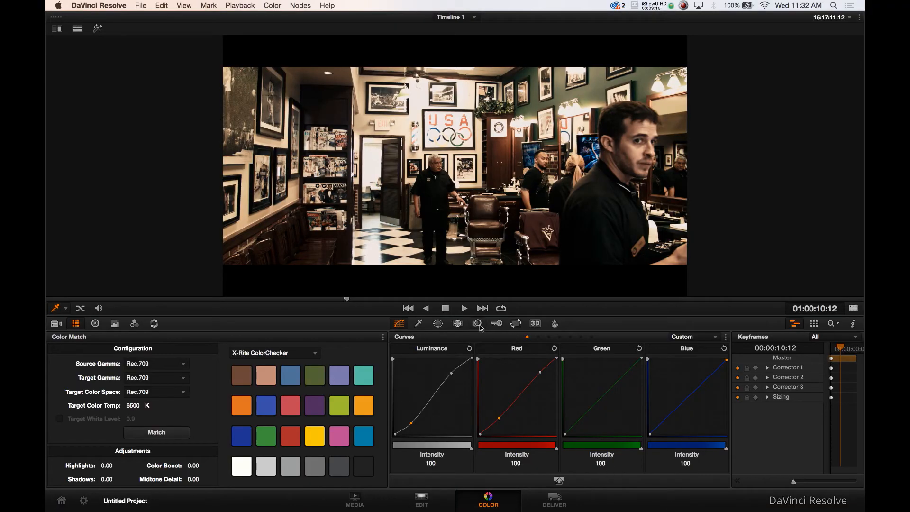
In the Blur palette's Sharpen mode, lower the linked radius to about 0.47
left_click(477, 324)
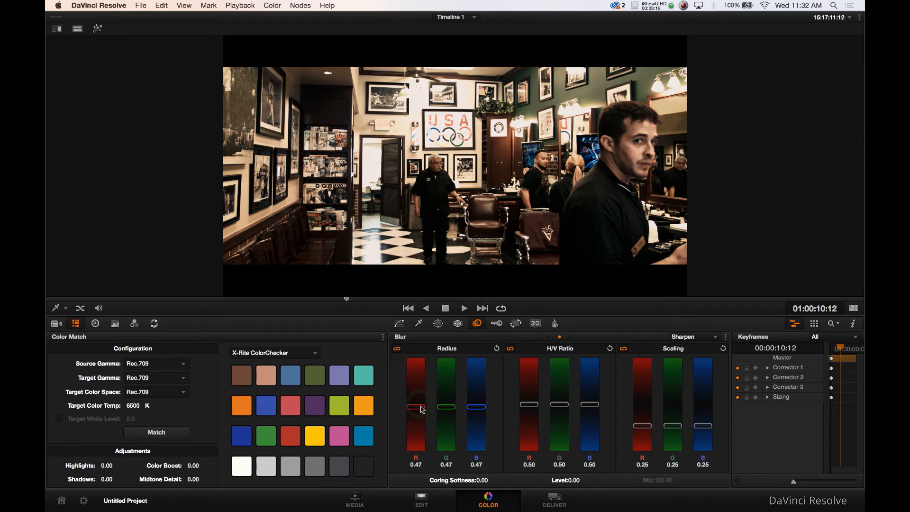
left_click_drag(415, 405, 415, 410)
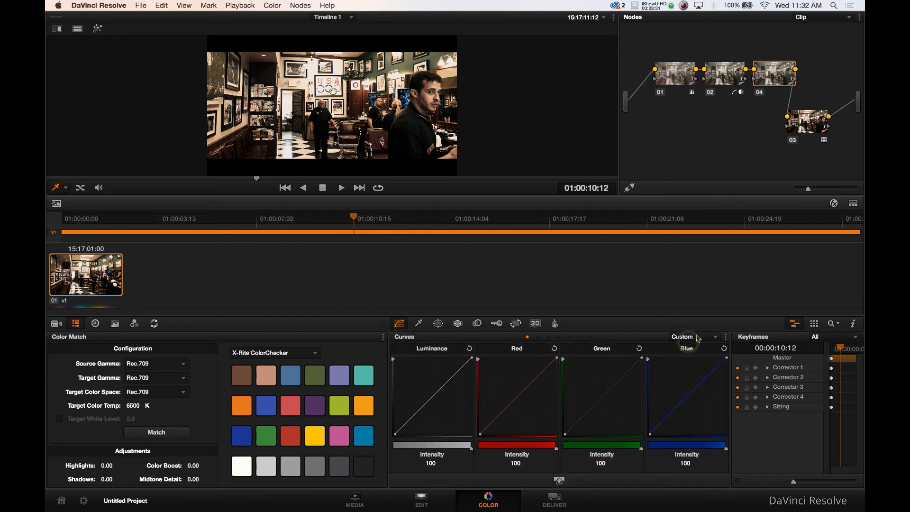
Set the curve mode to Lum Vs Sat and pull saturation out of the darkest and brightest tones
left_click(689, 337)
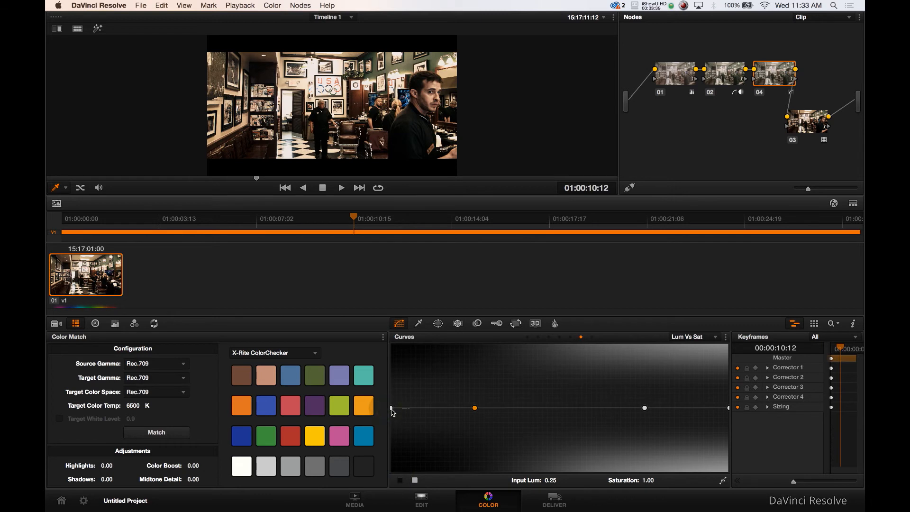
left_click_drag(392, 408, 392, 471)
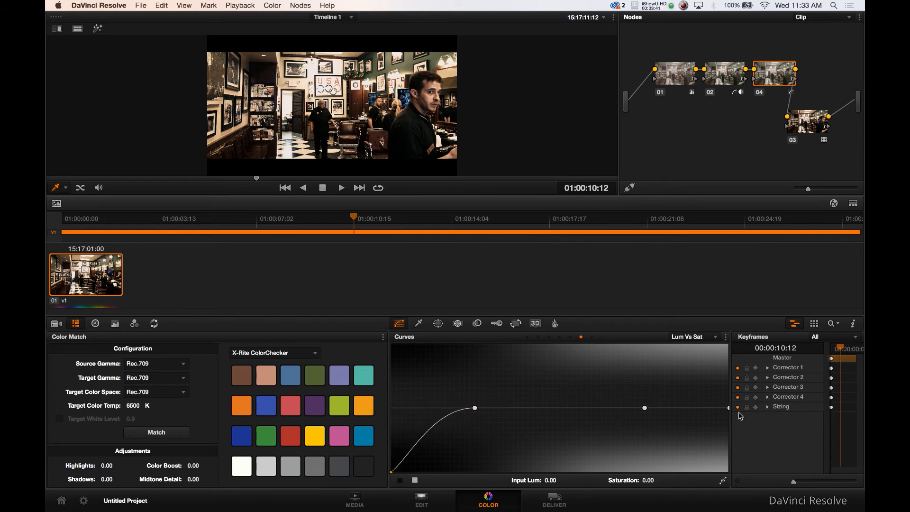
left_click_drag(728, 407, 728, 472)
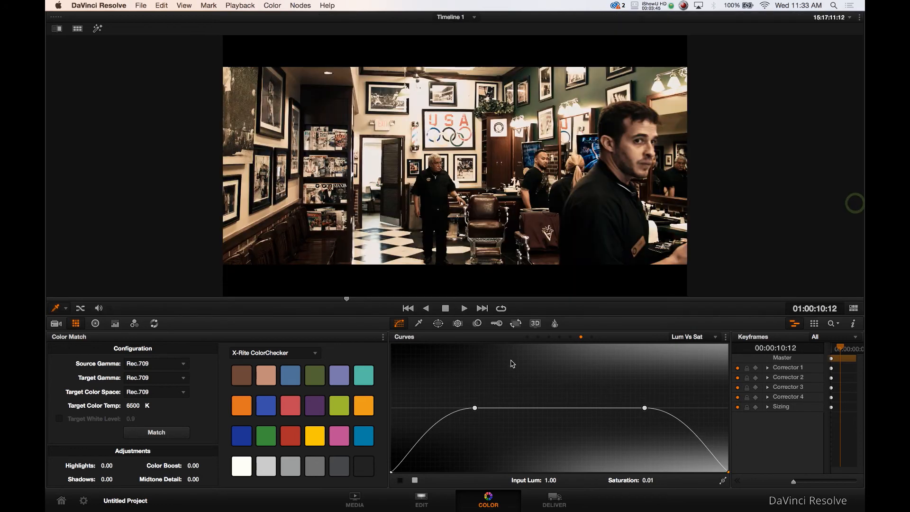
Raise the low-midtone saturation point to about 1.45 and settle it there
left_click_drag(475, 408, 460, 394)
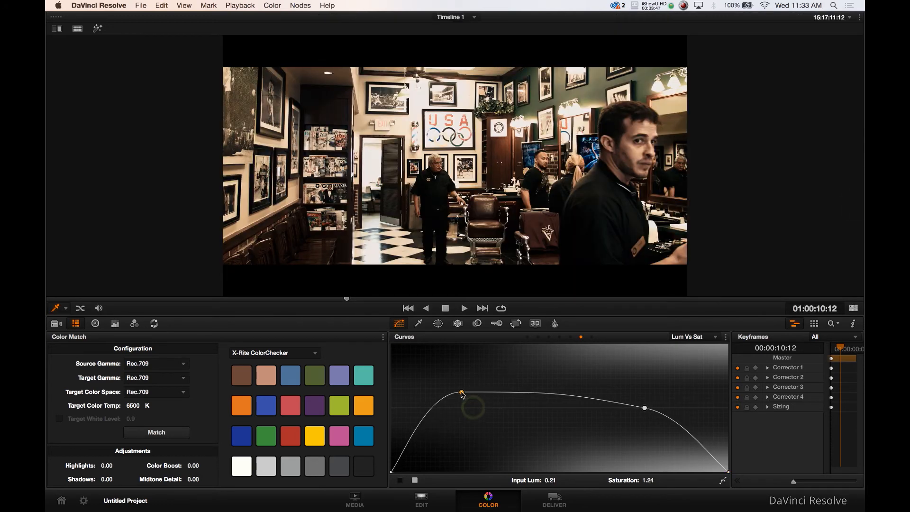
left_click_drag(460, 393, 446, 386)
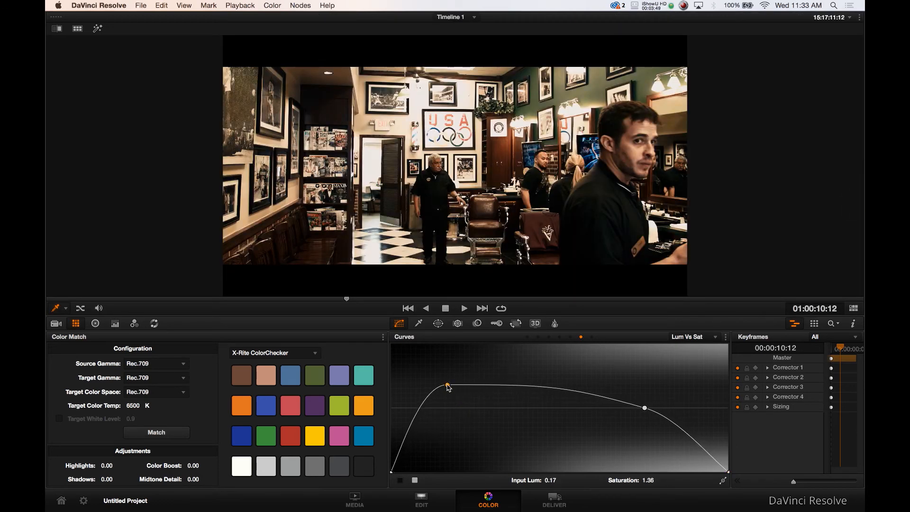
left_click_drag(447, 385, 472, 378)
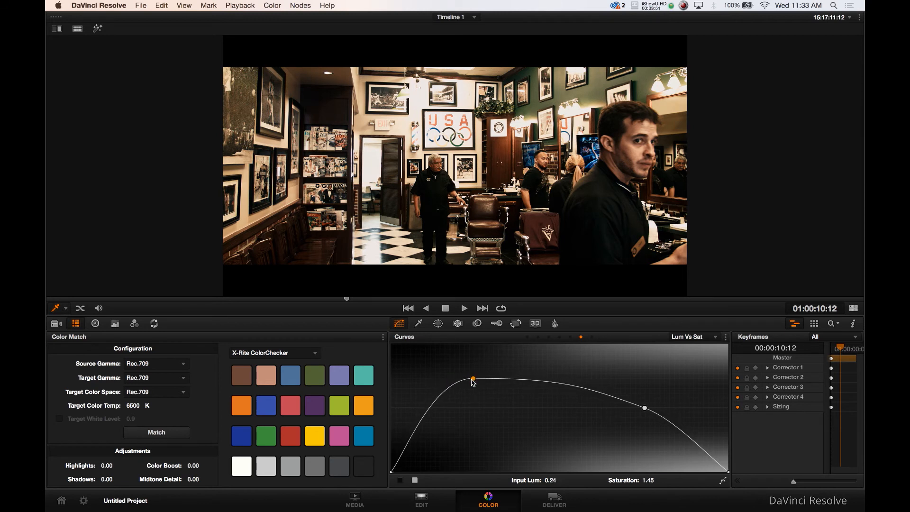
left_click_drag(472, 378, 451, 386)
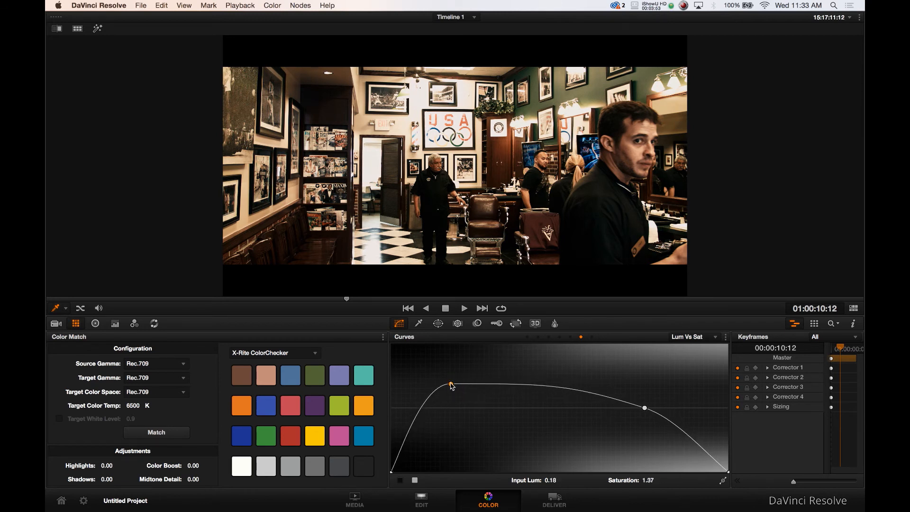
left_click_drag(451, 387, 453, 384)
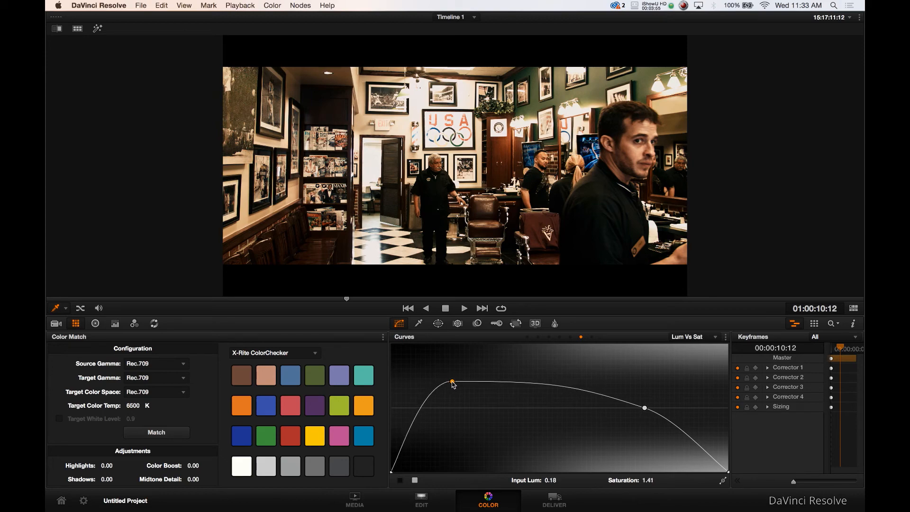
left_click_drag(453, 382, 454, 386)
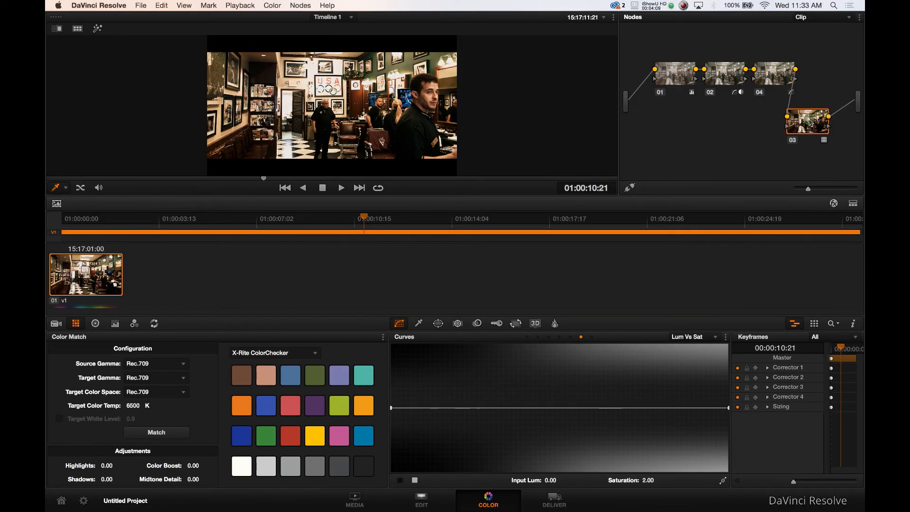
mouse_move(854, 202)
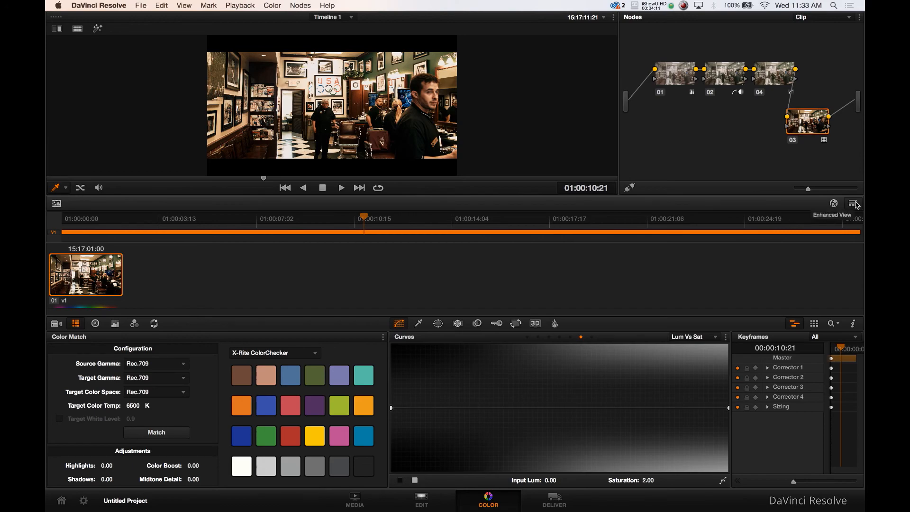
Enlarge the viewer to review the finished grade
left_click(854, 202)
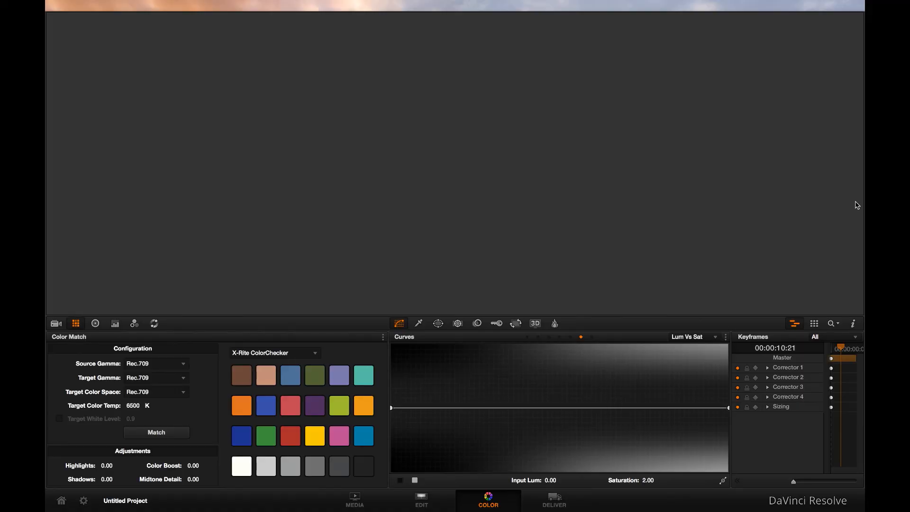